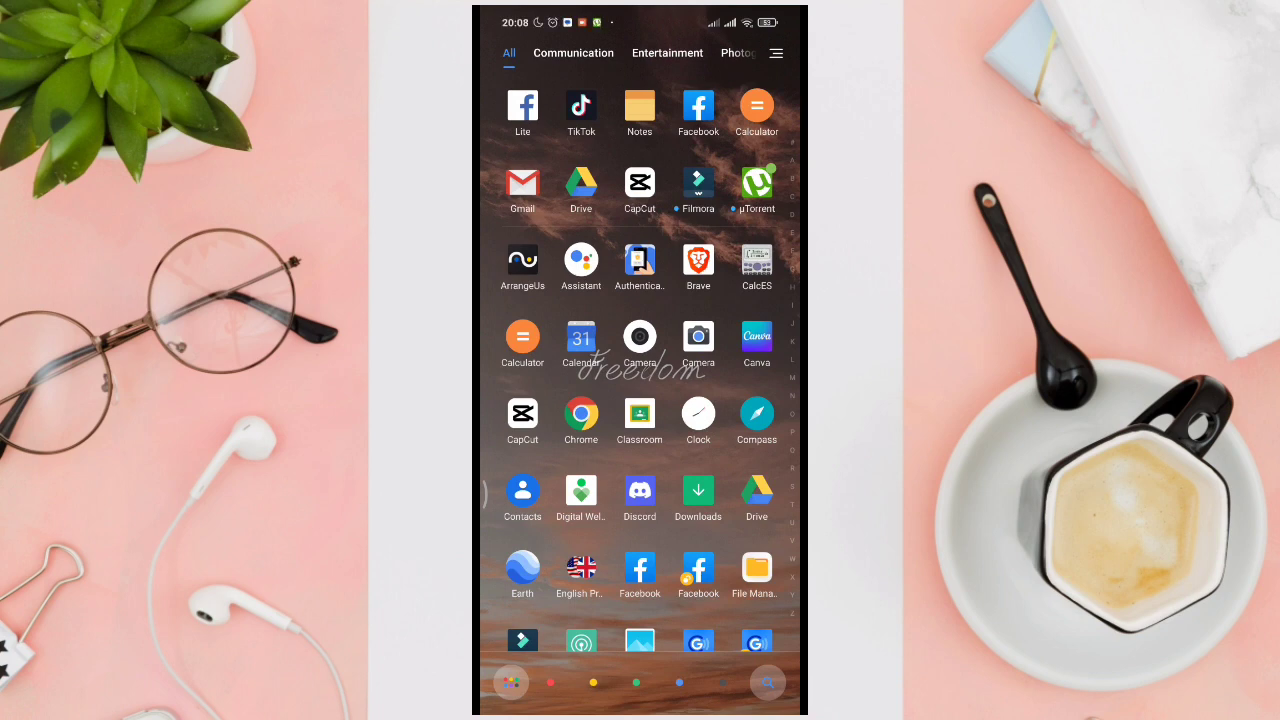
Launch CapCut to load the Ferris wheel clip into a new project
left_click(639, 188)
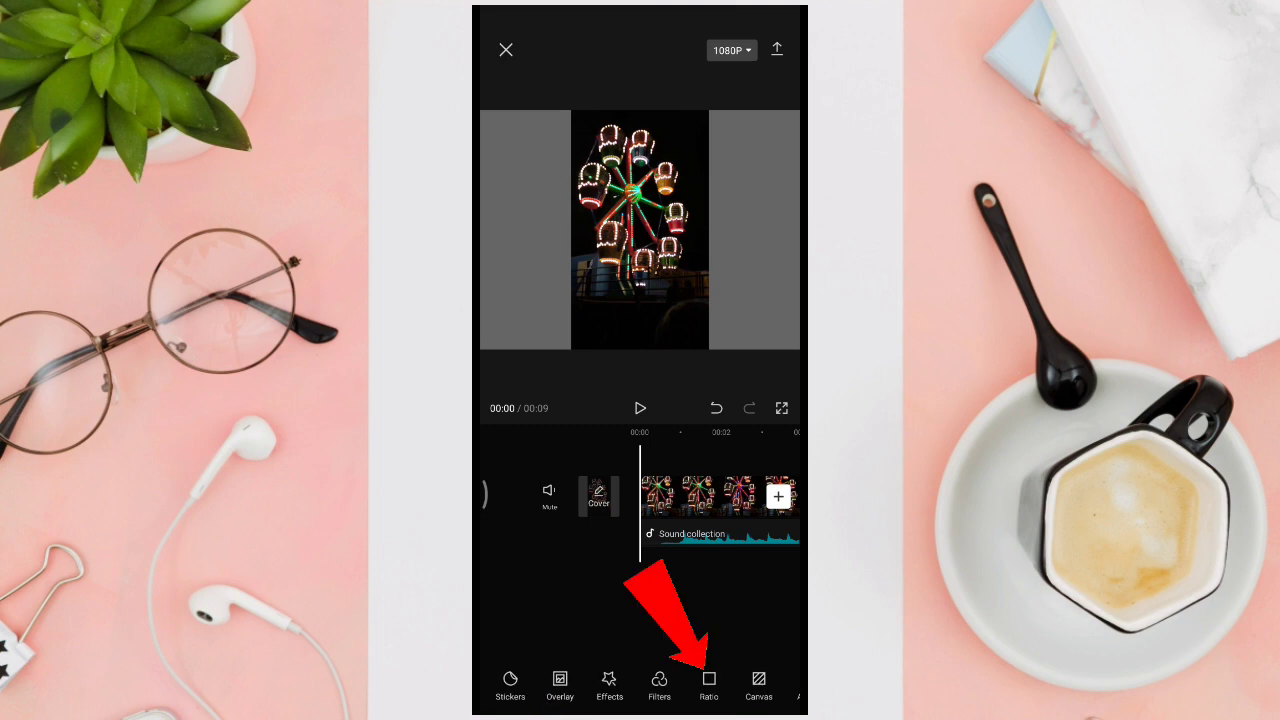
Preview 16:9, then set and confirm the 4:3 frame ratio
left_click(709, 685)
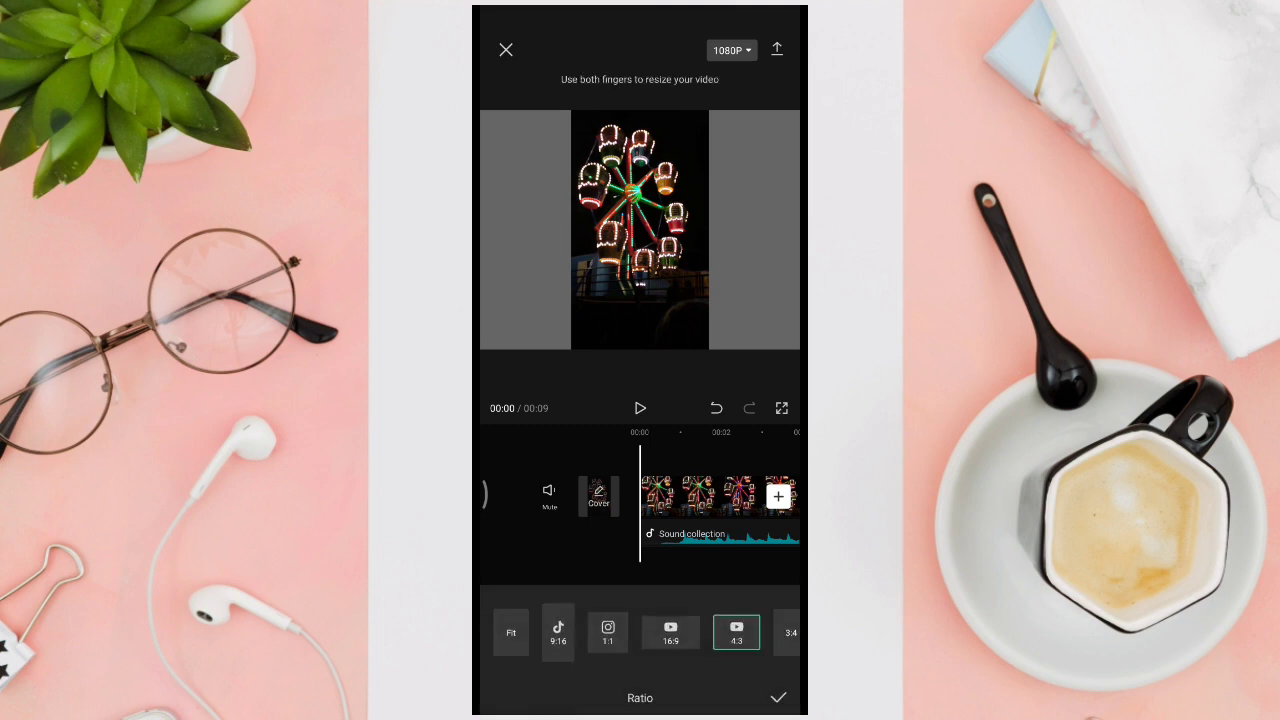
left_click(670, 632)
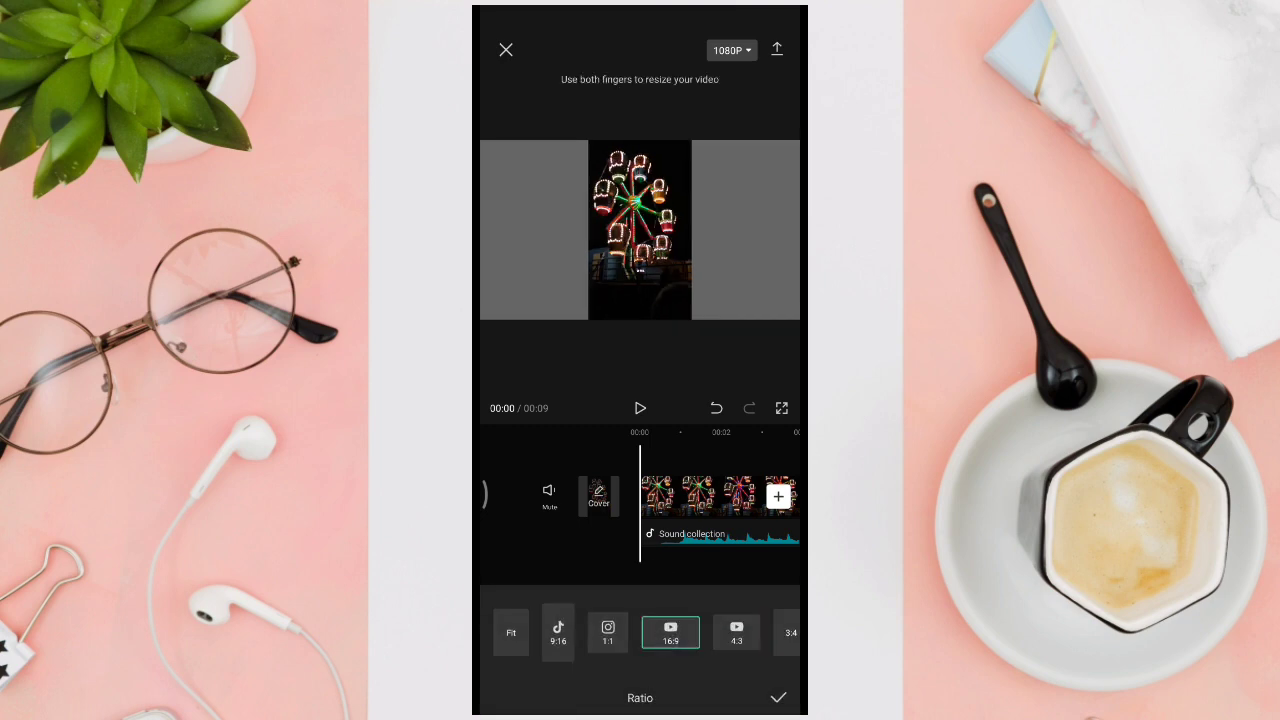
left_click(607, 632)
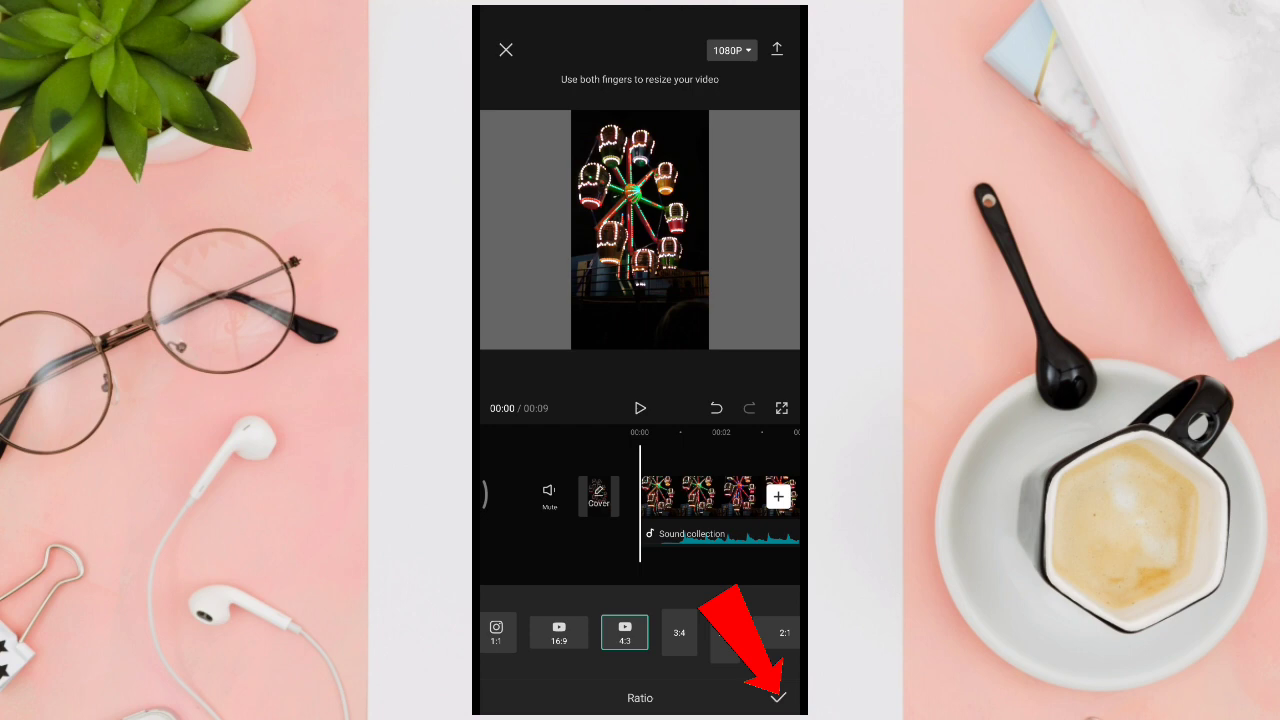
left_click(777, 697)
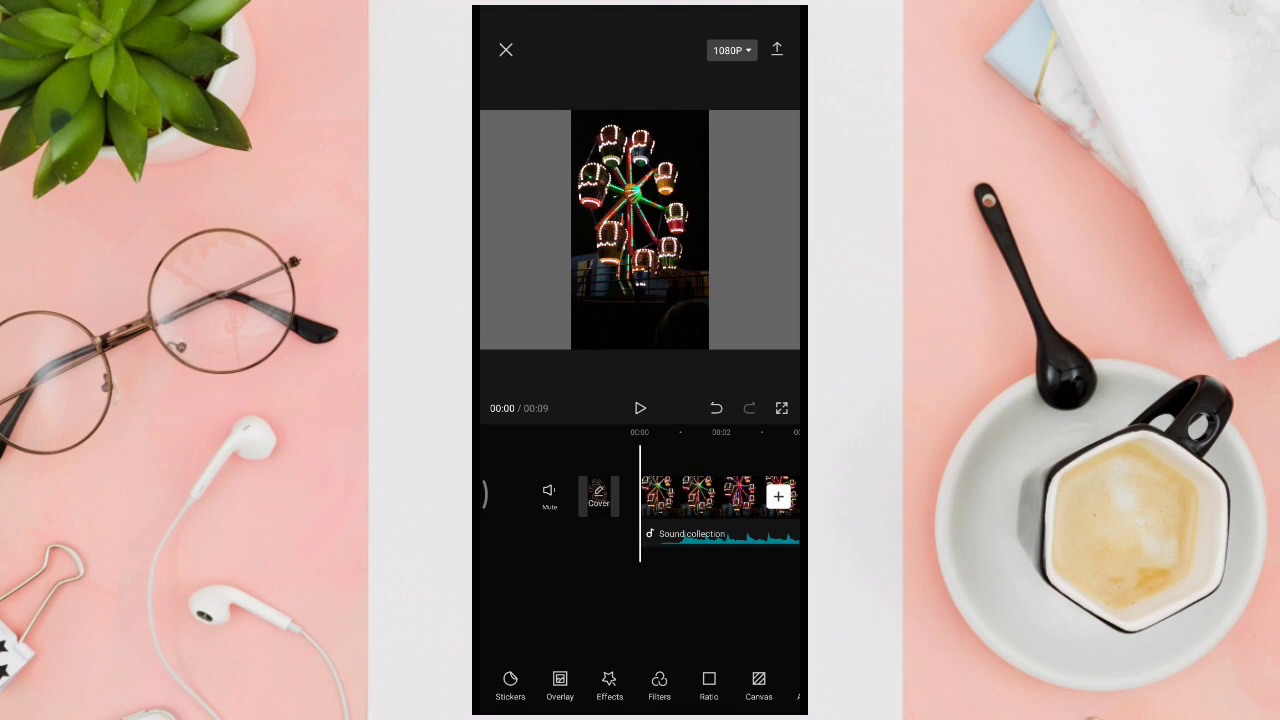
Bring up the Canvas options for Color, Background and Blur
left_click(695, 497)
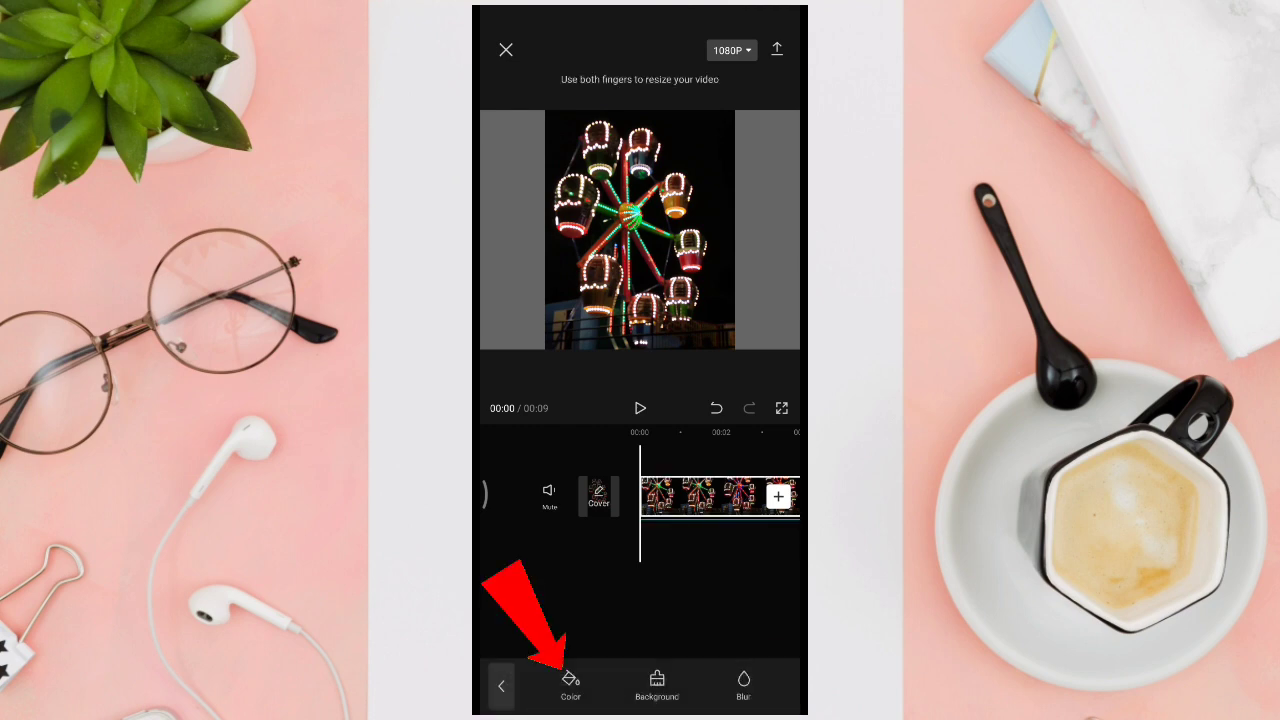
Set the canvas colour to the dark red swatch
left_click(570, 685)
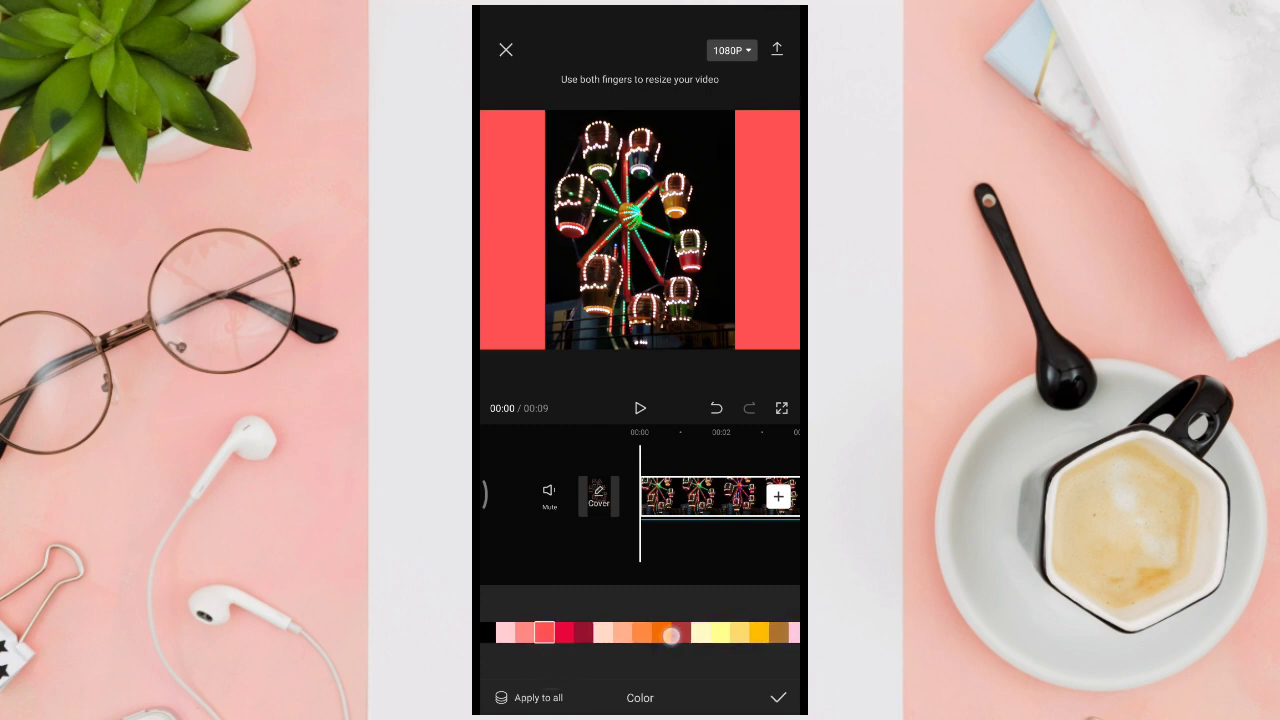
left_click(604, 632)
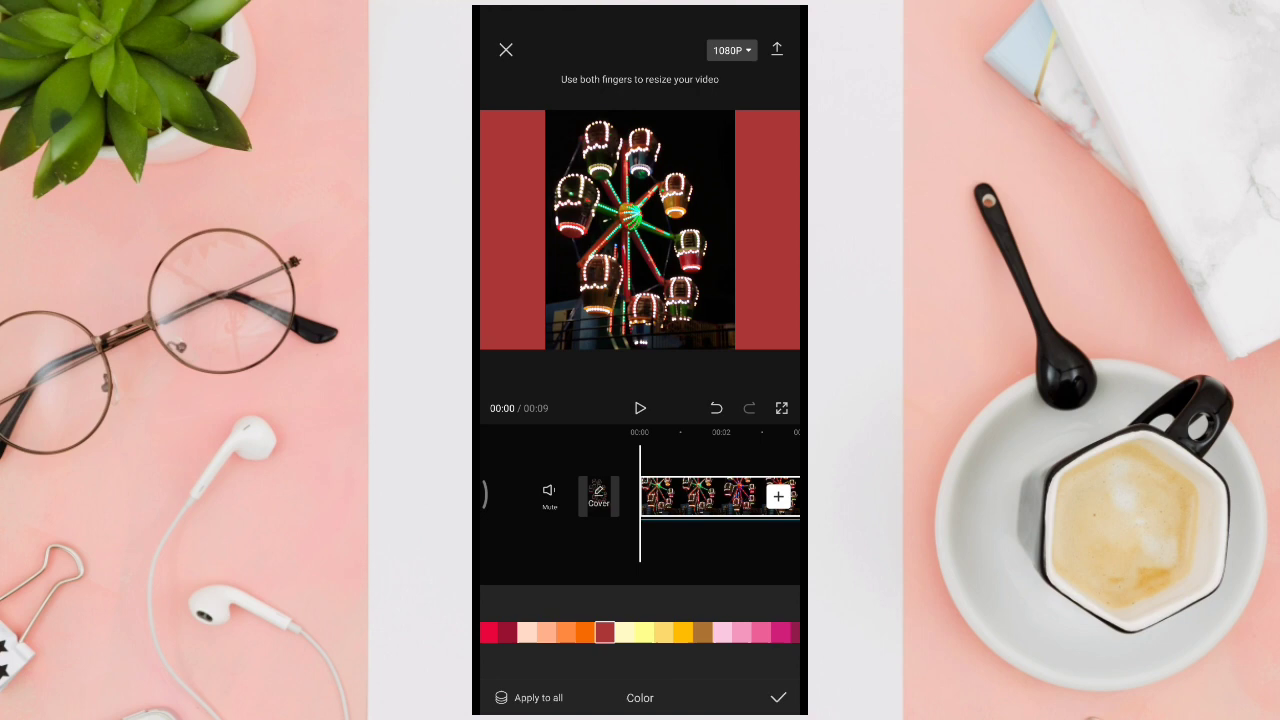
scroll("left", 3)
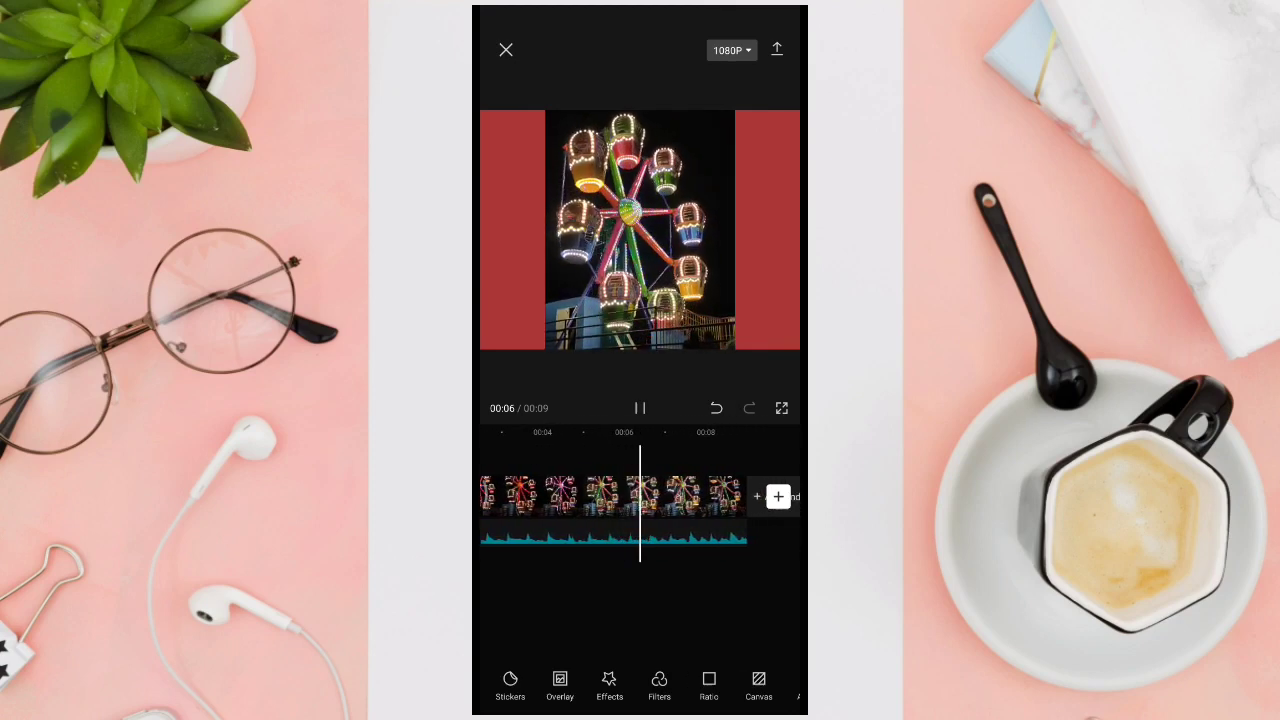
Pause playback near seven seconds and close the editor to the home screen
left_click(639, 408)
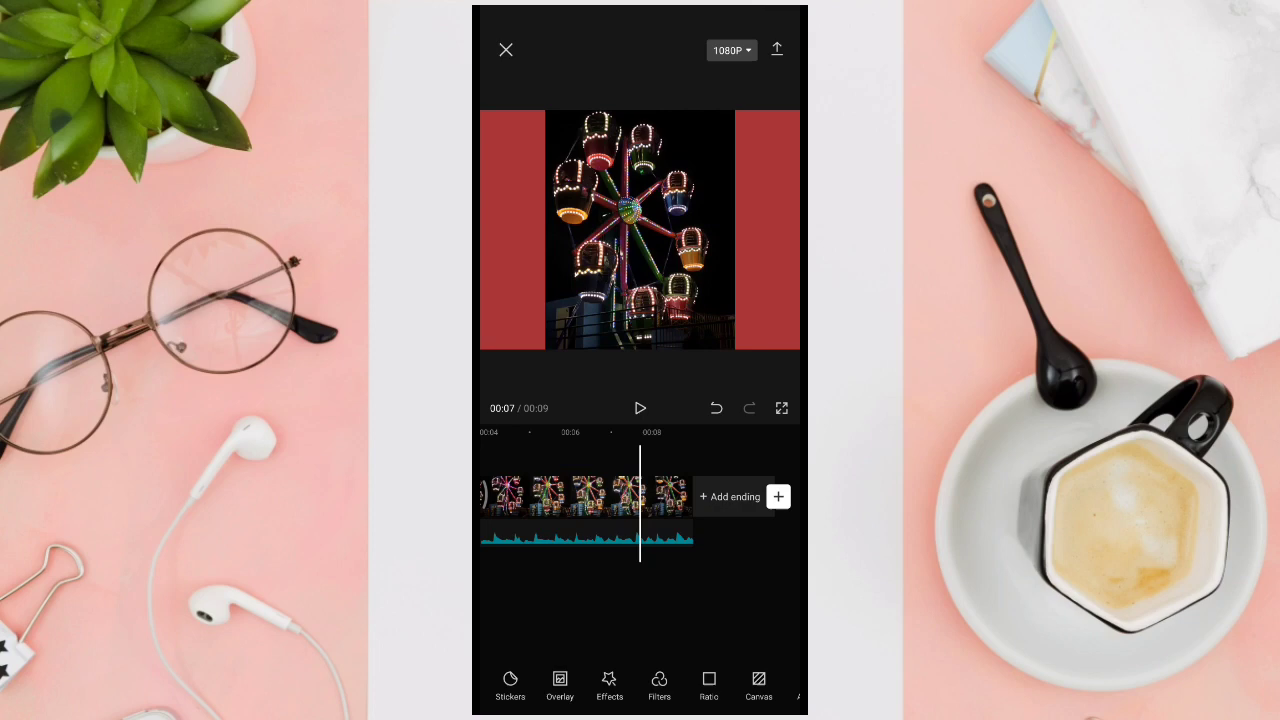
left_click(506, 49)
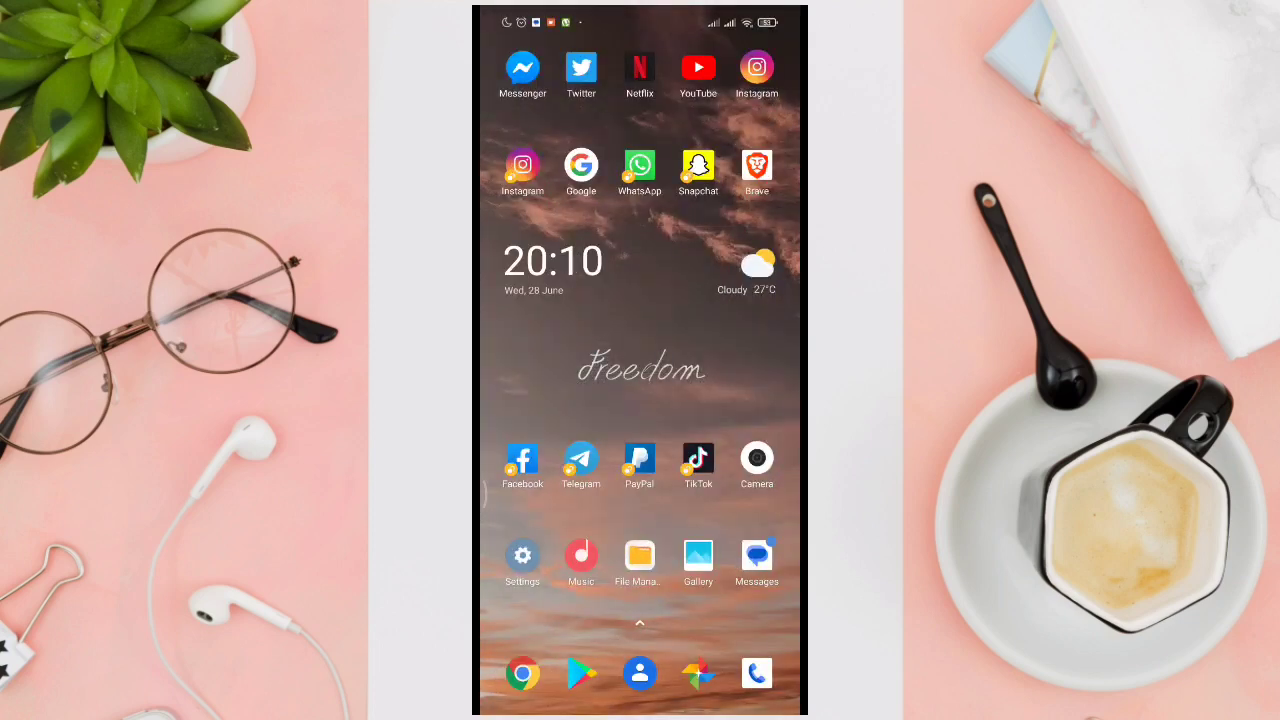